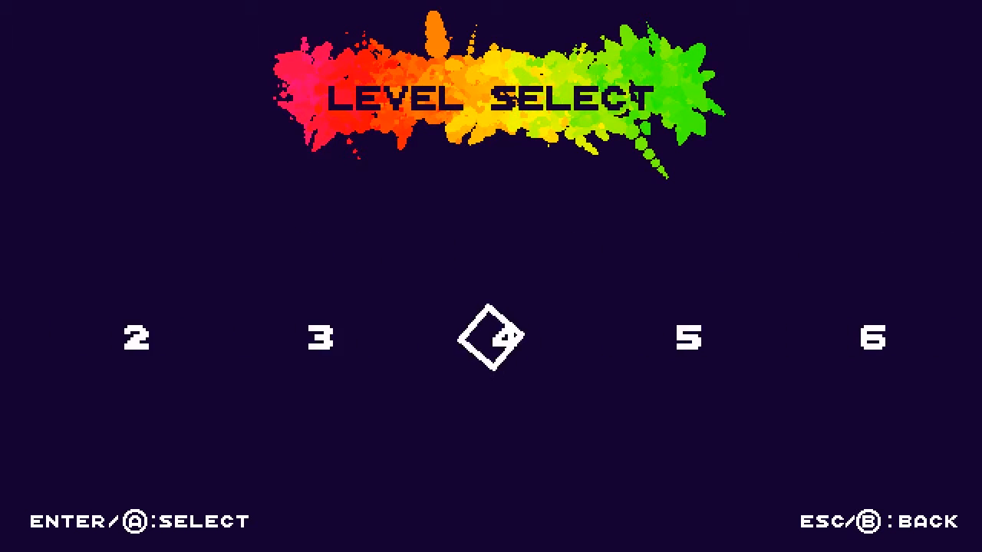
# Step: Select the move tutorial level on Level Select and start it
pyautogui.press('left')
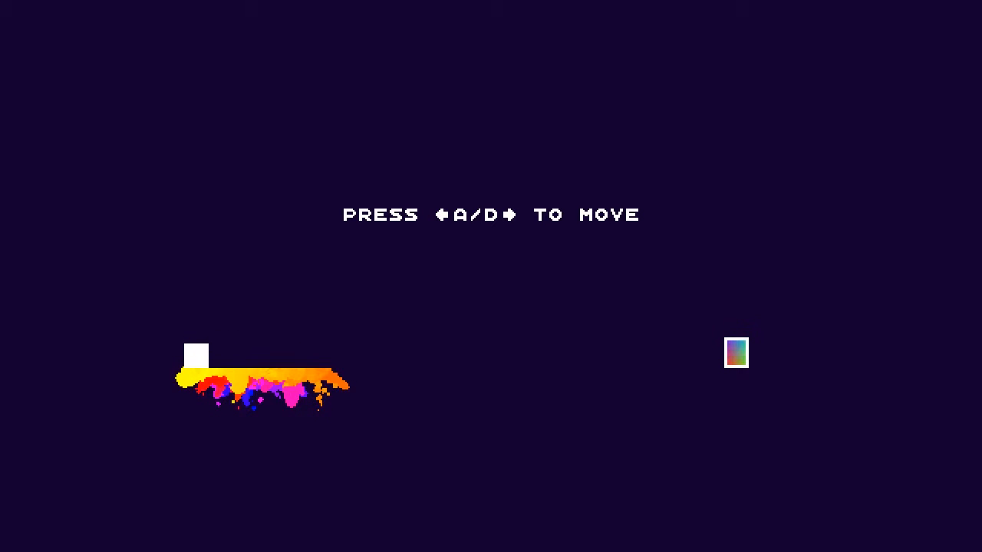
# Step: Move the white cube back and forth with A/D, painting the floor, then into the rainbow exit
pyautogui.press('d')
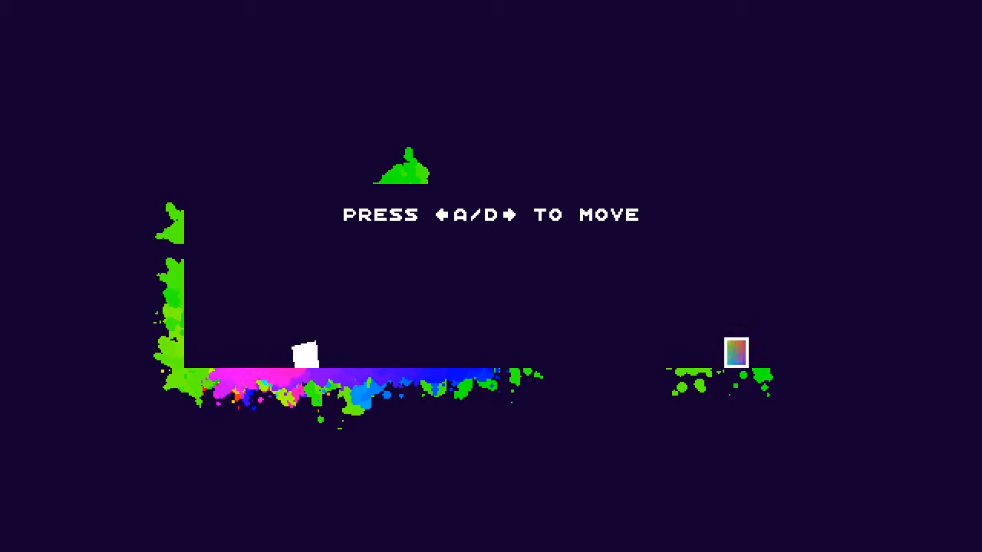
pyautogui.press('d')
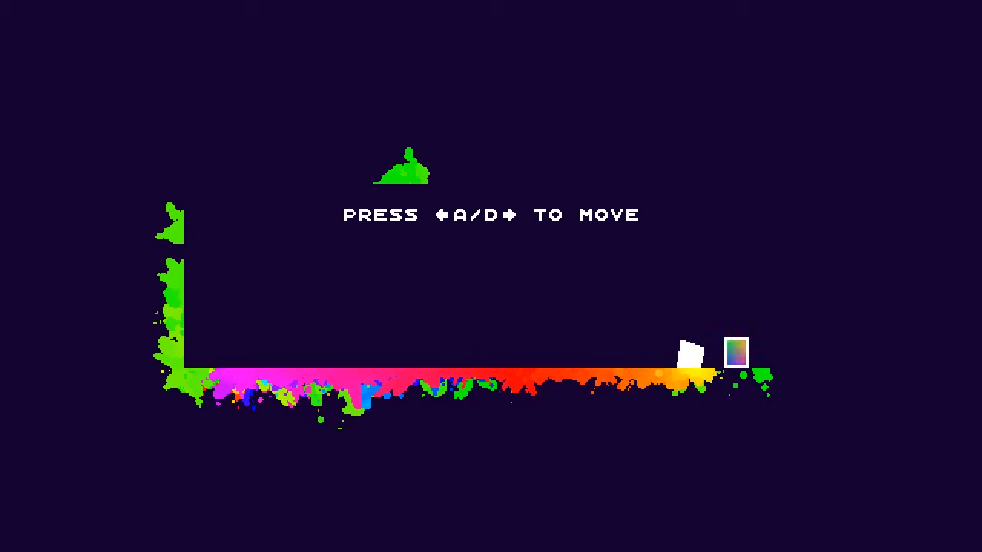
pyautogui.press('a')
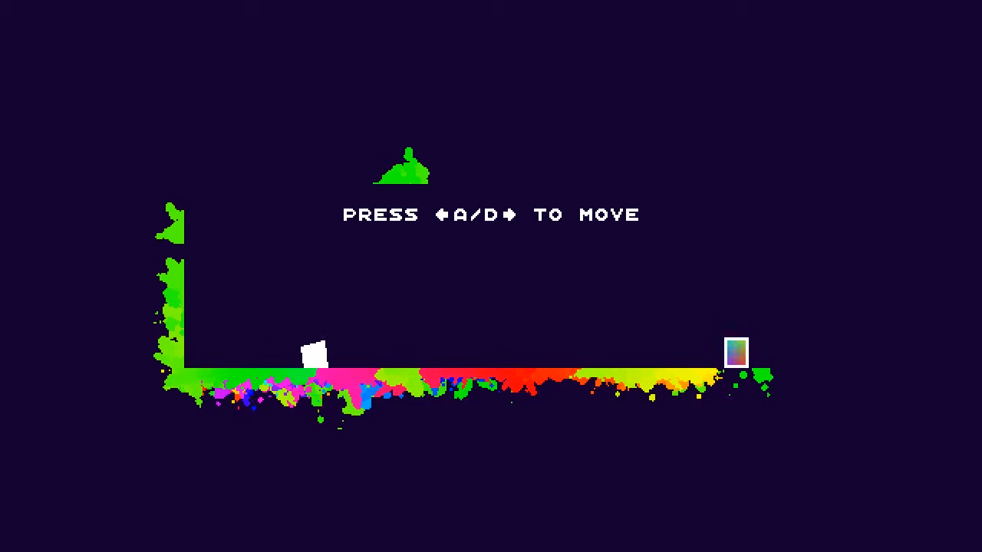
pyautogui.press('d')
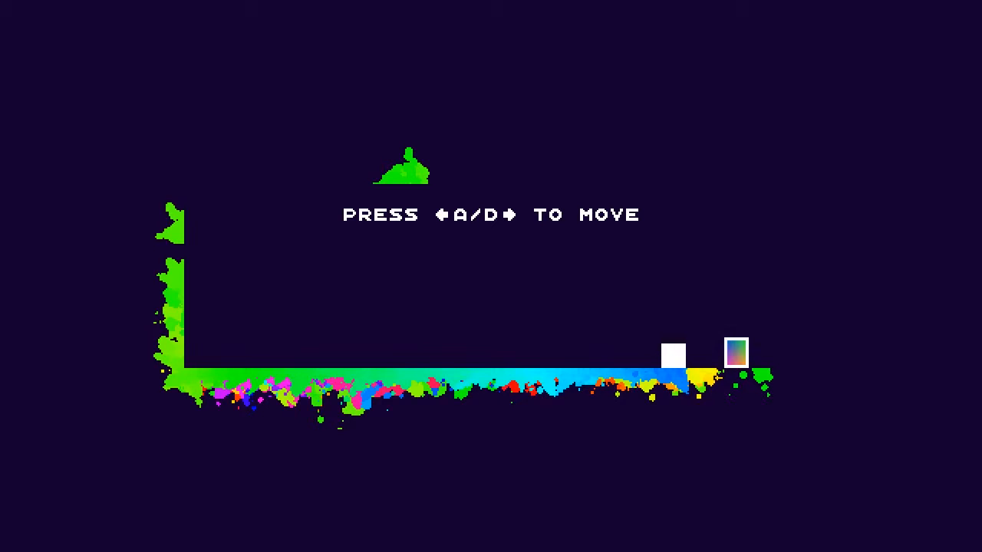
pyautogui.press('d')
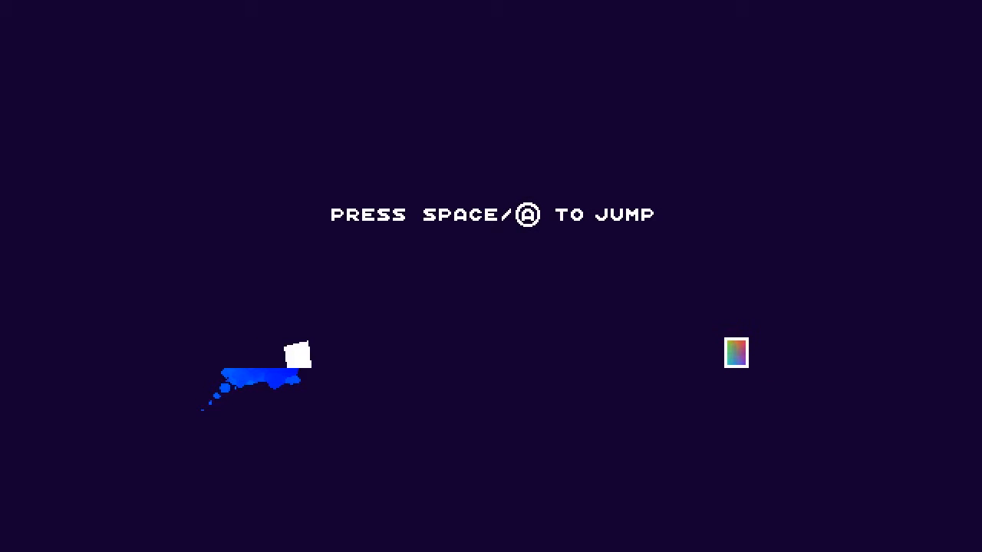
# Step: Jump the cube across the gap between platforms and into the rainbow exit
pyautogui.press('space')
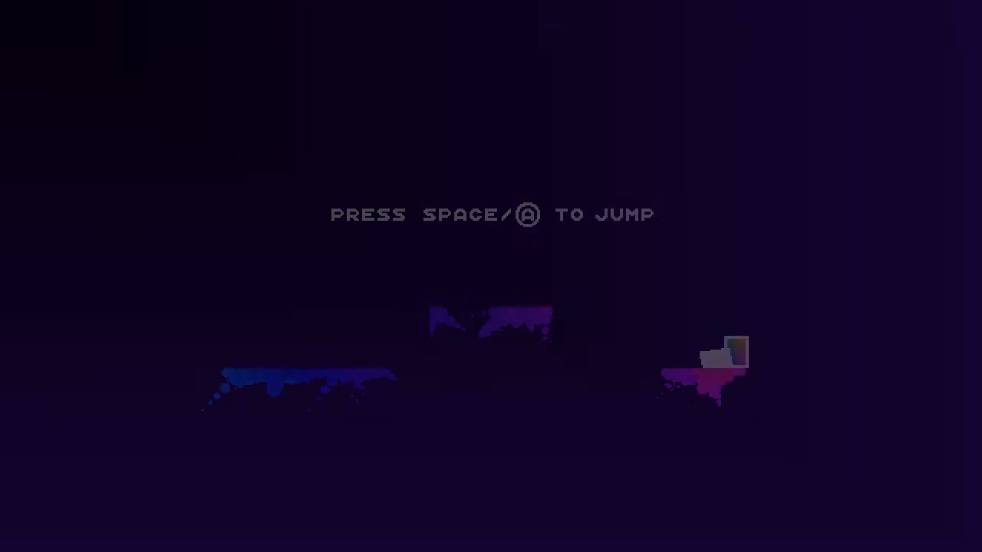
pyautogui.press('space')
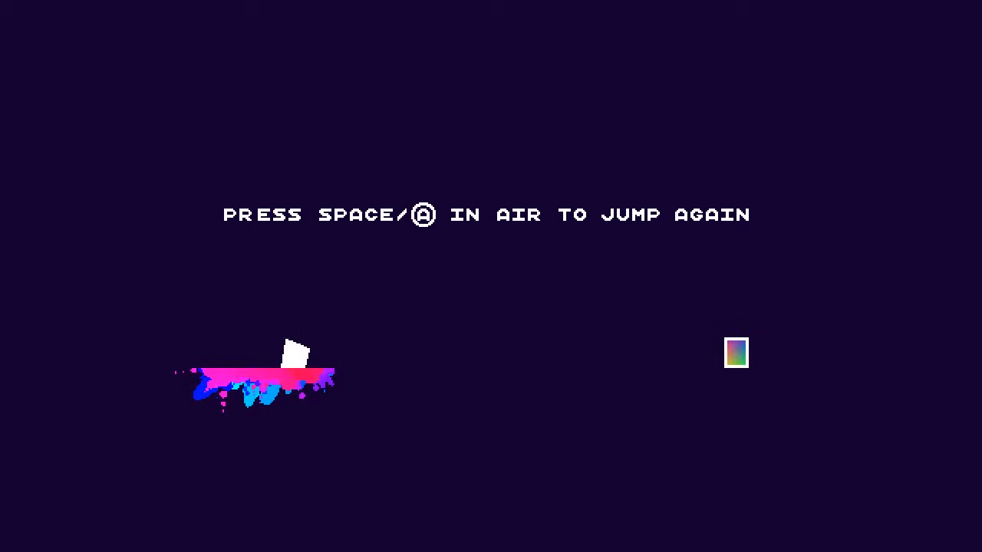
# Step: Double jump the cube toward the exit, where it bursts apart, and continue to the wall-jump level
pyautogui.press('space')
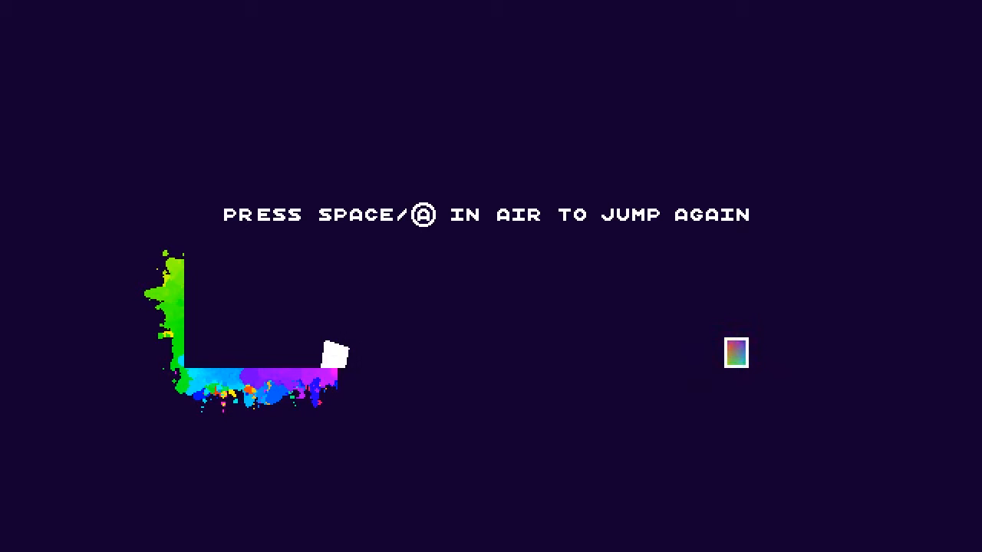
pyautogui.press('space')
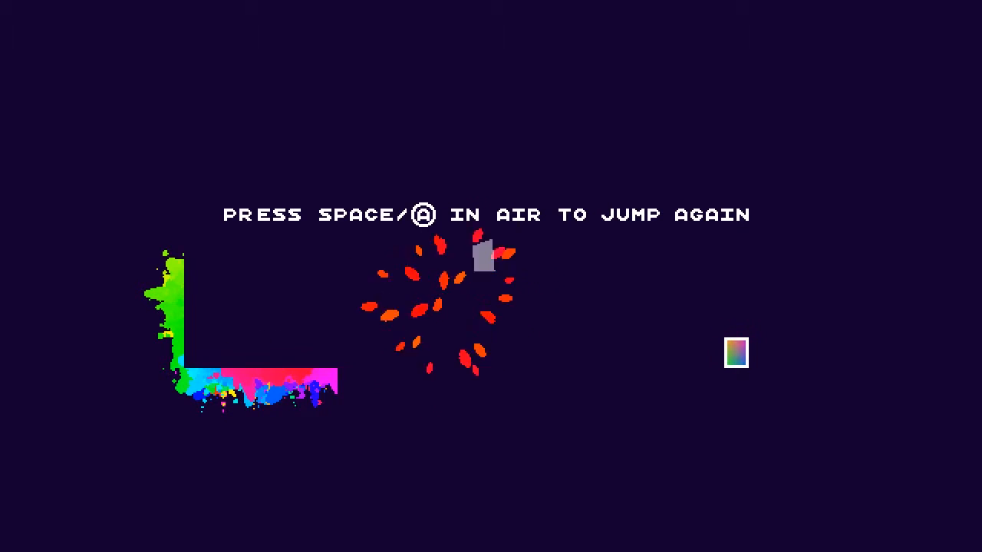
pyautogui.press('space')
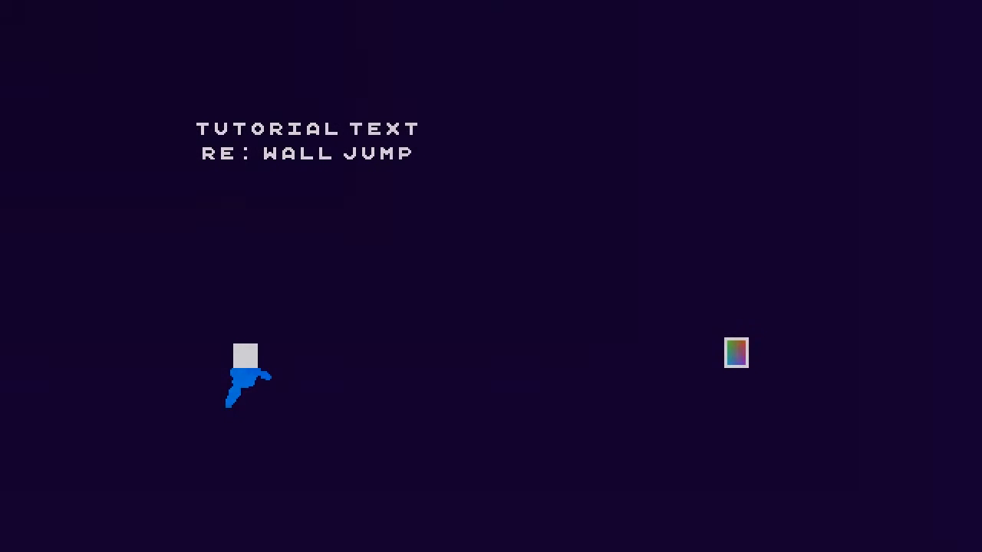